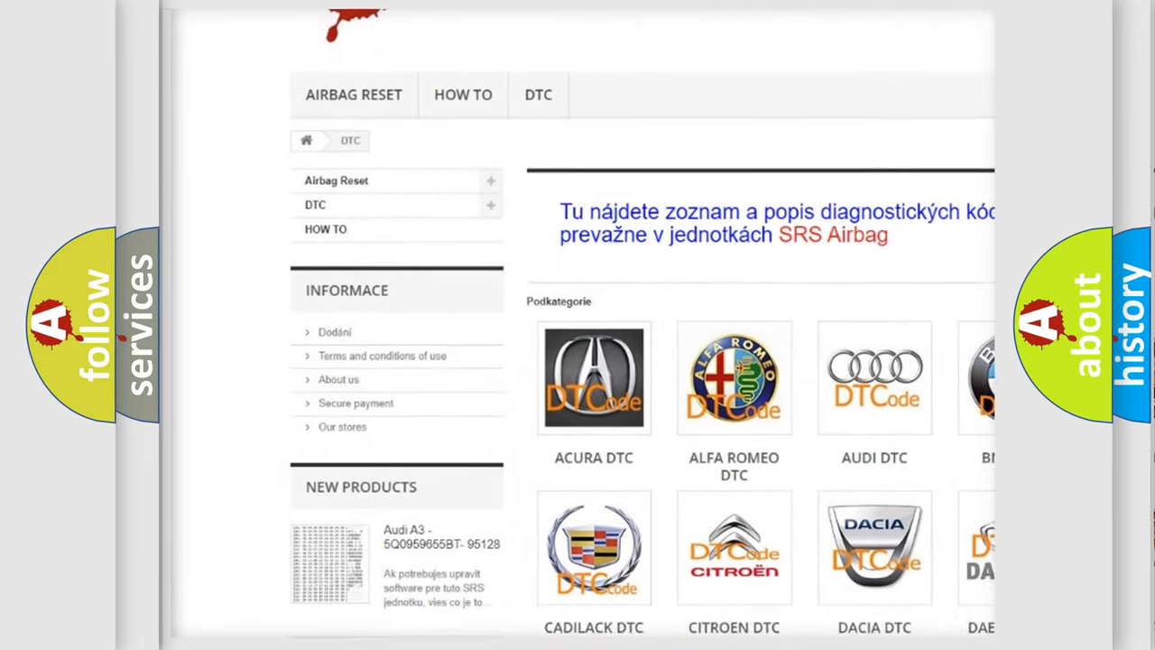
pyautogui.scroll(-3)
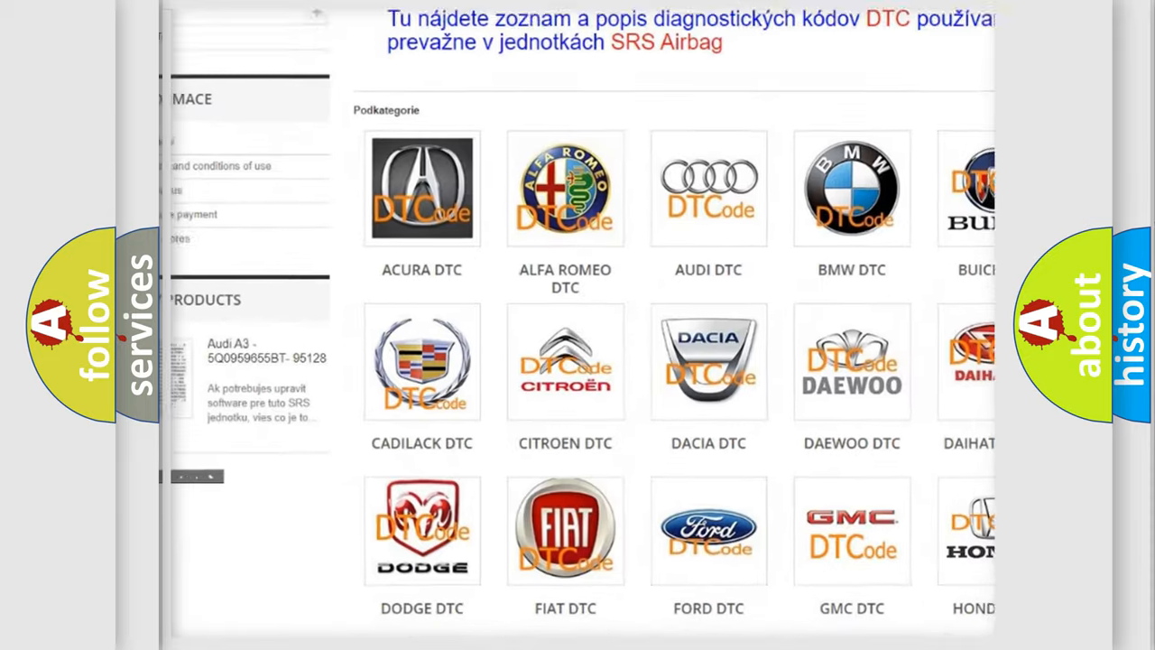
pyautogui.scroll(-3)
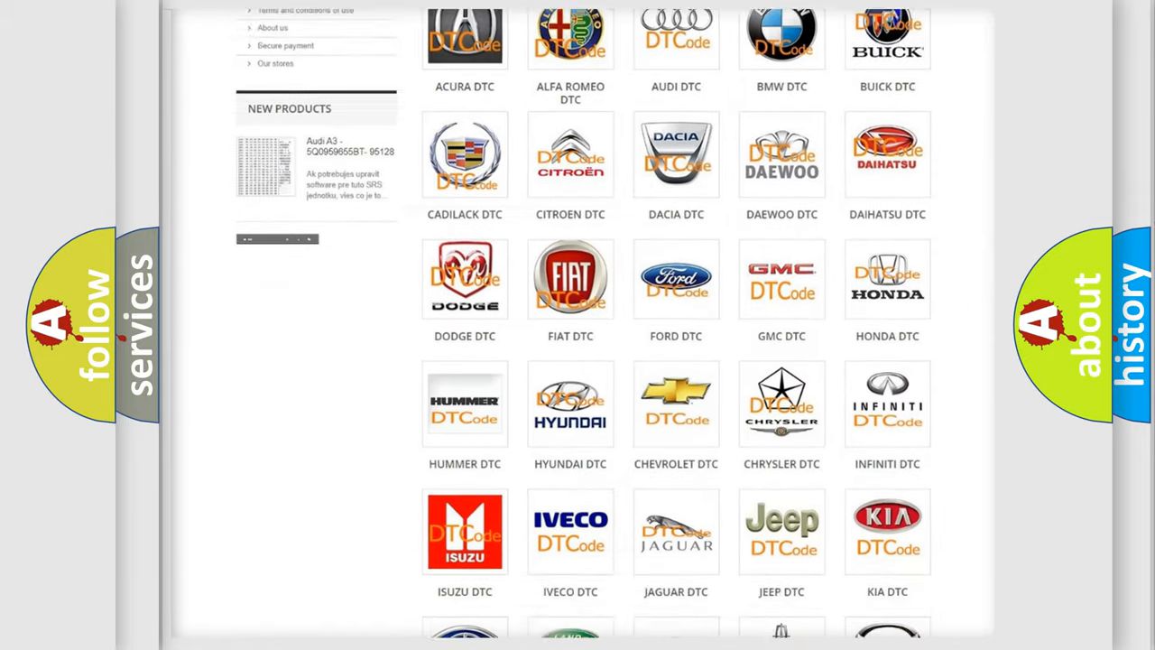
pyautogui.scroll(-3)
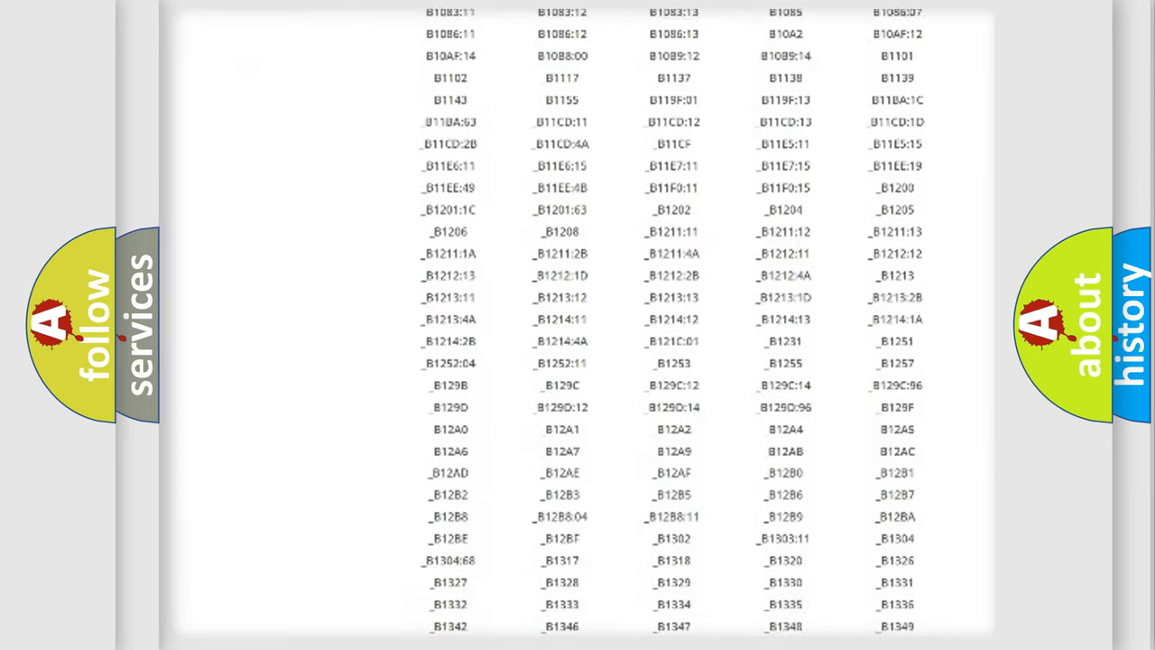
pyautogui.scroll(-3)
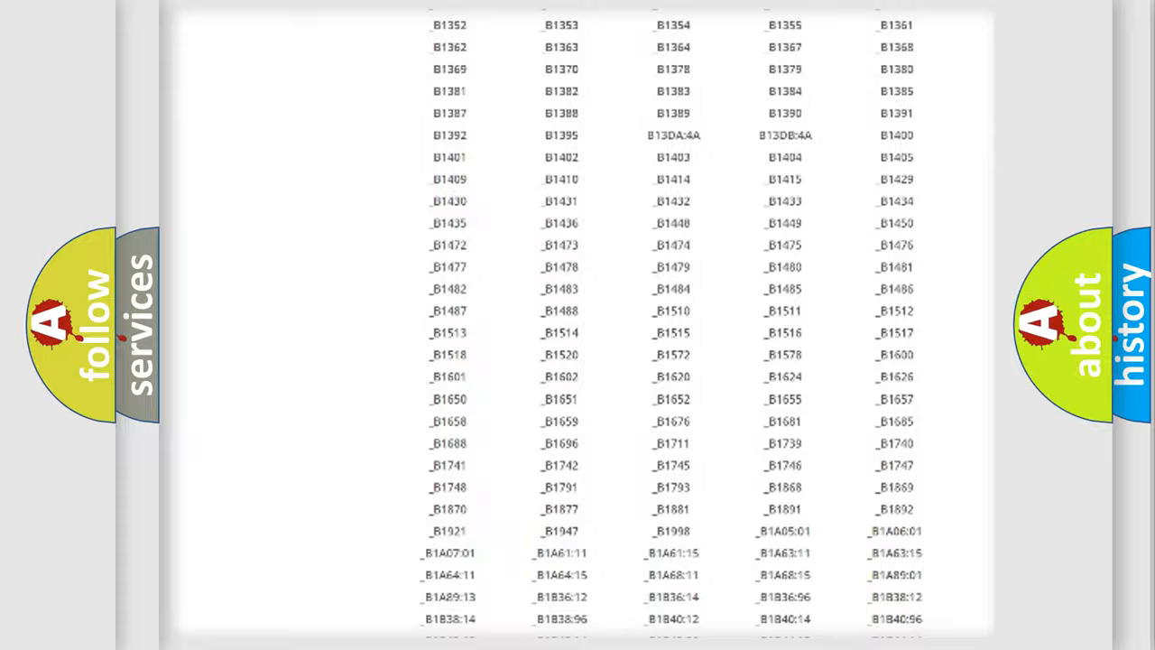